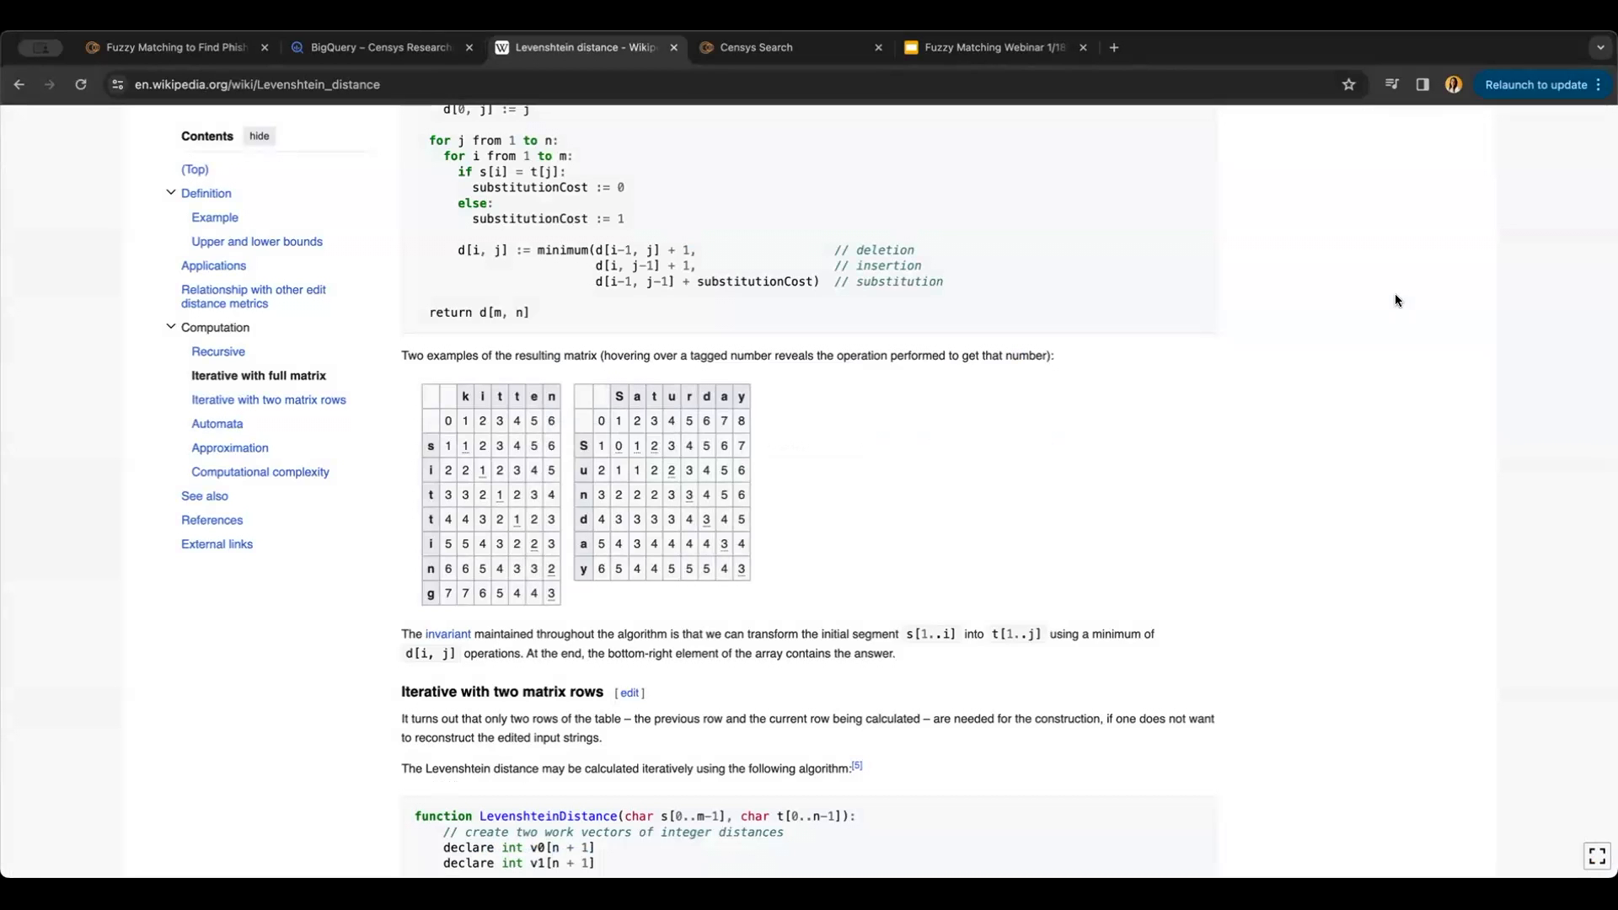
{"action": "mouse_move", "coordinate": [420, 458]}
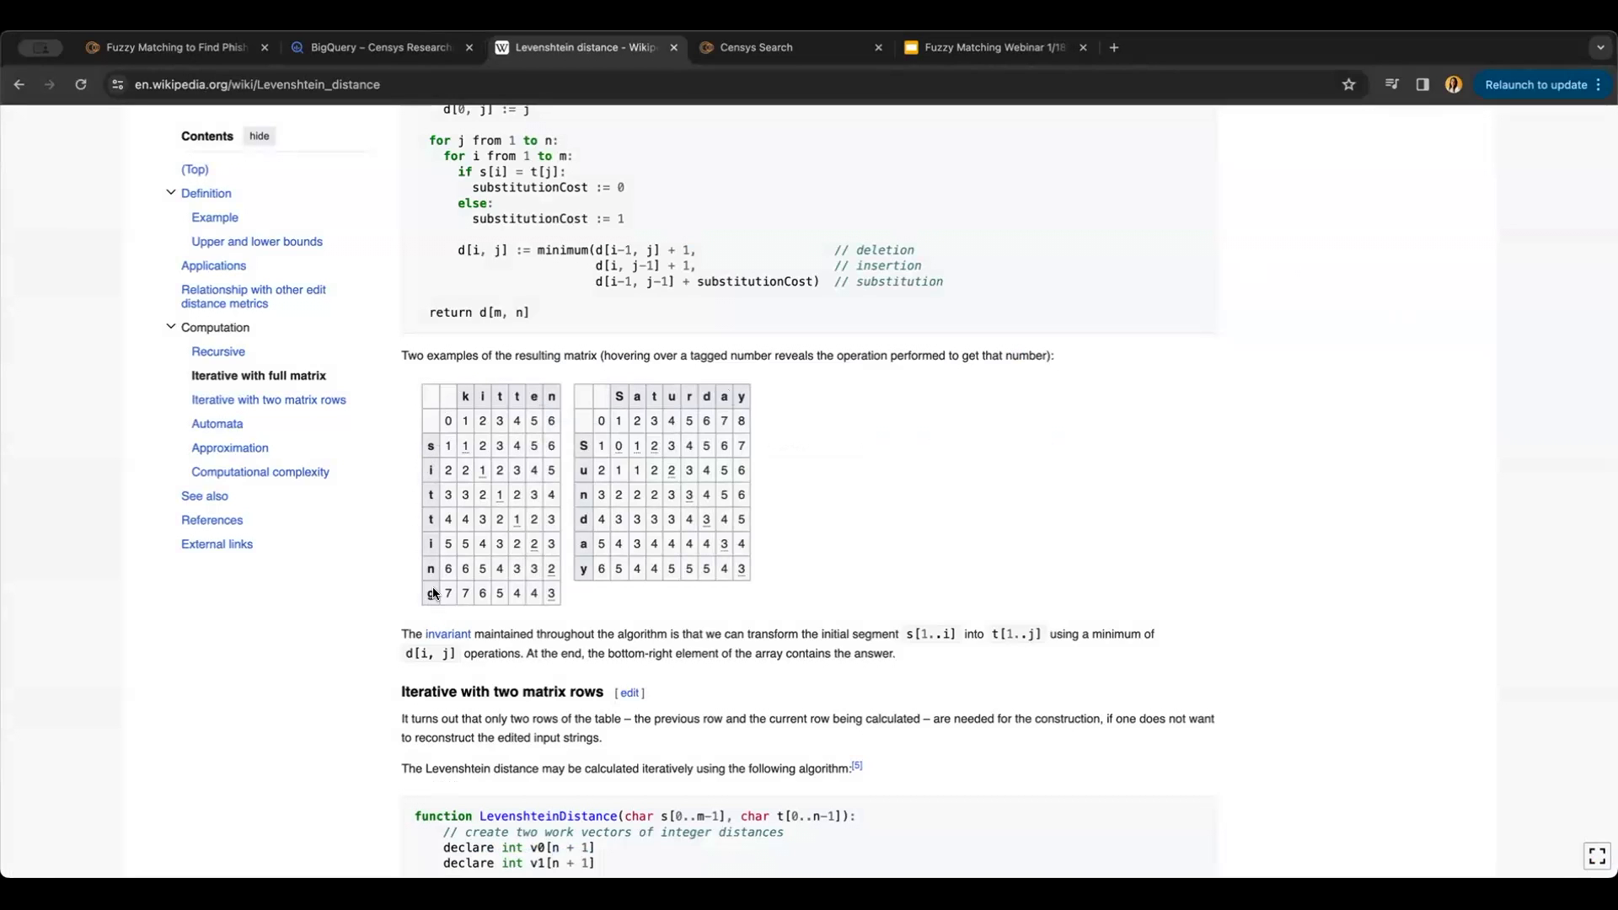
{"action": "mouse_move", "coordinate": [451, 496]}
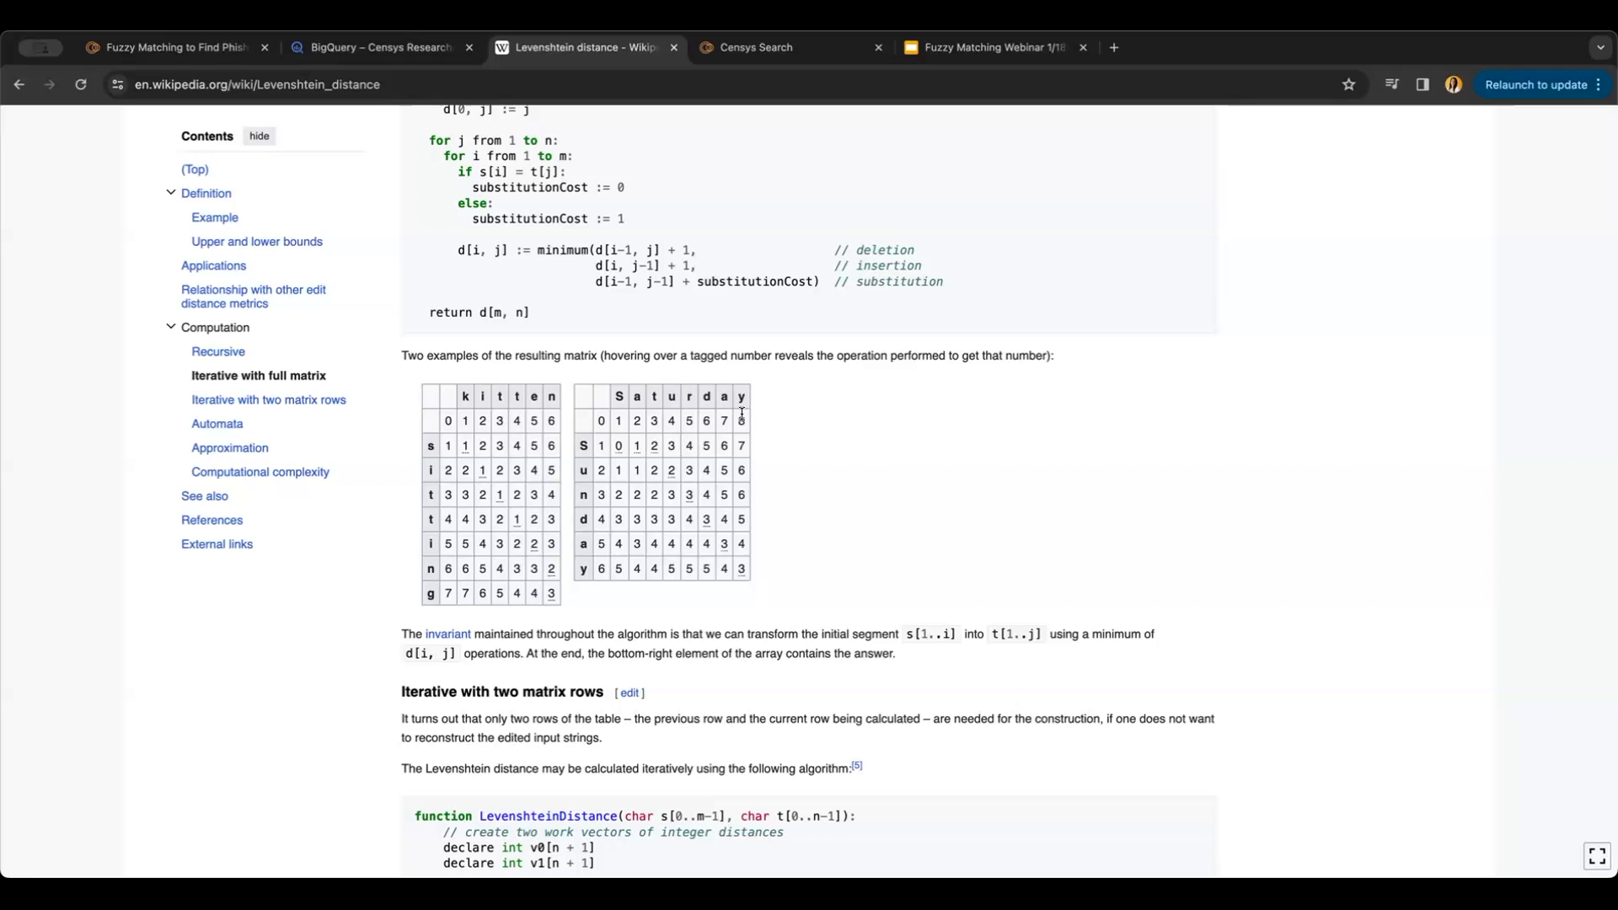
Return to the first query and review its levenshtein UDF and scoring SQL, then show its 138-row results.
{"action": "left_click", "coordinate": [379, 47]}
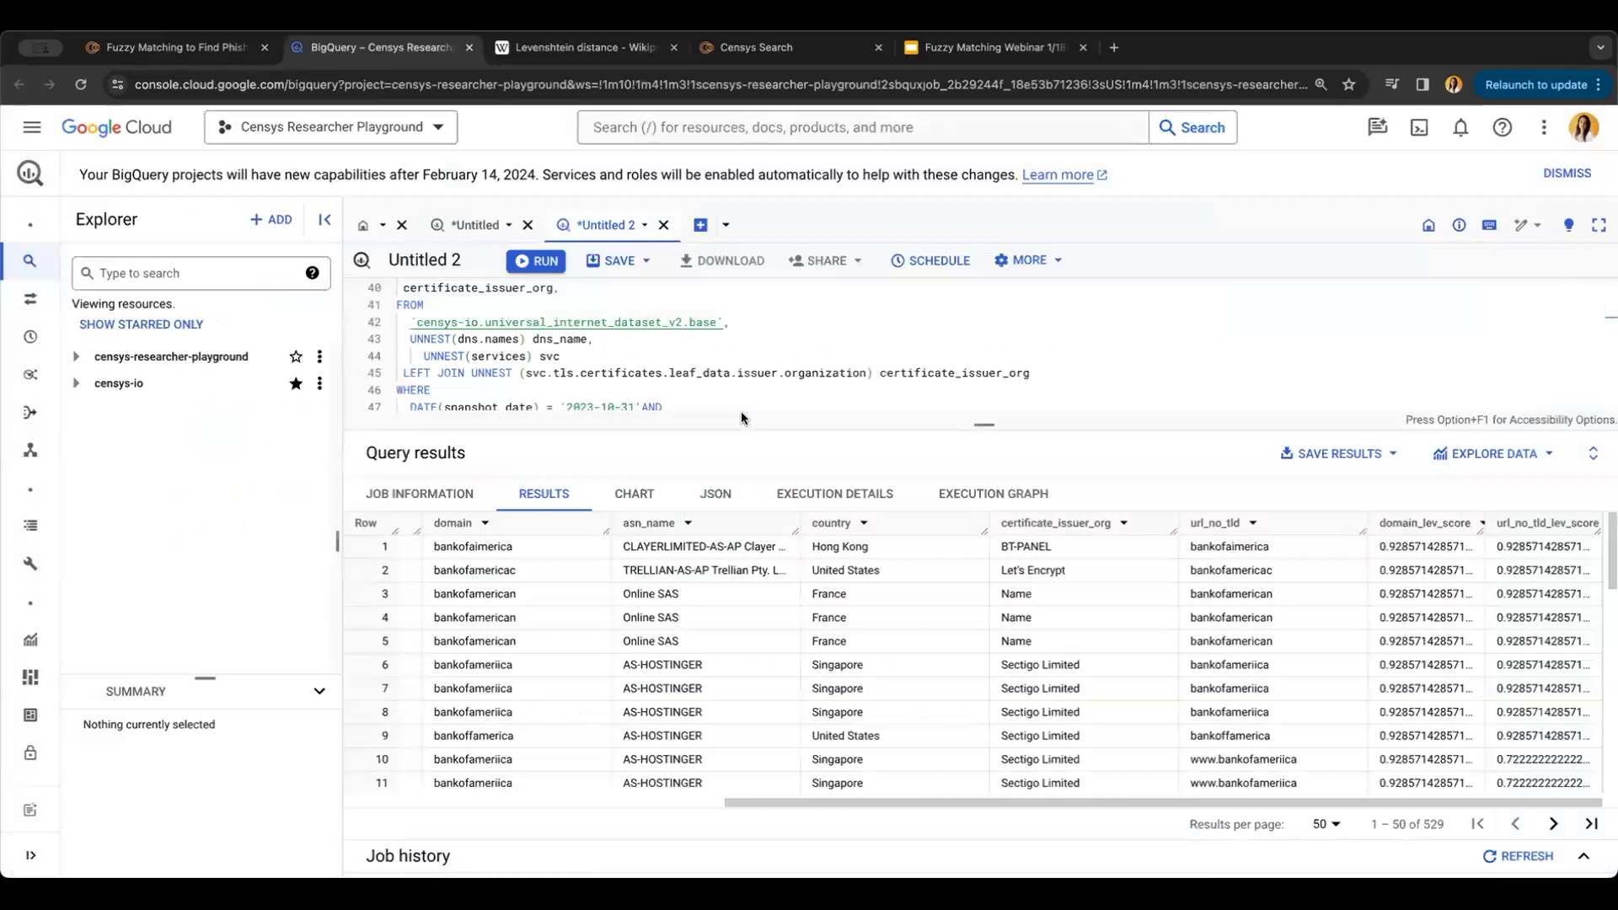
{"action": "left_click", "coordinate": [471, 224]}
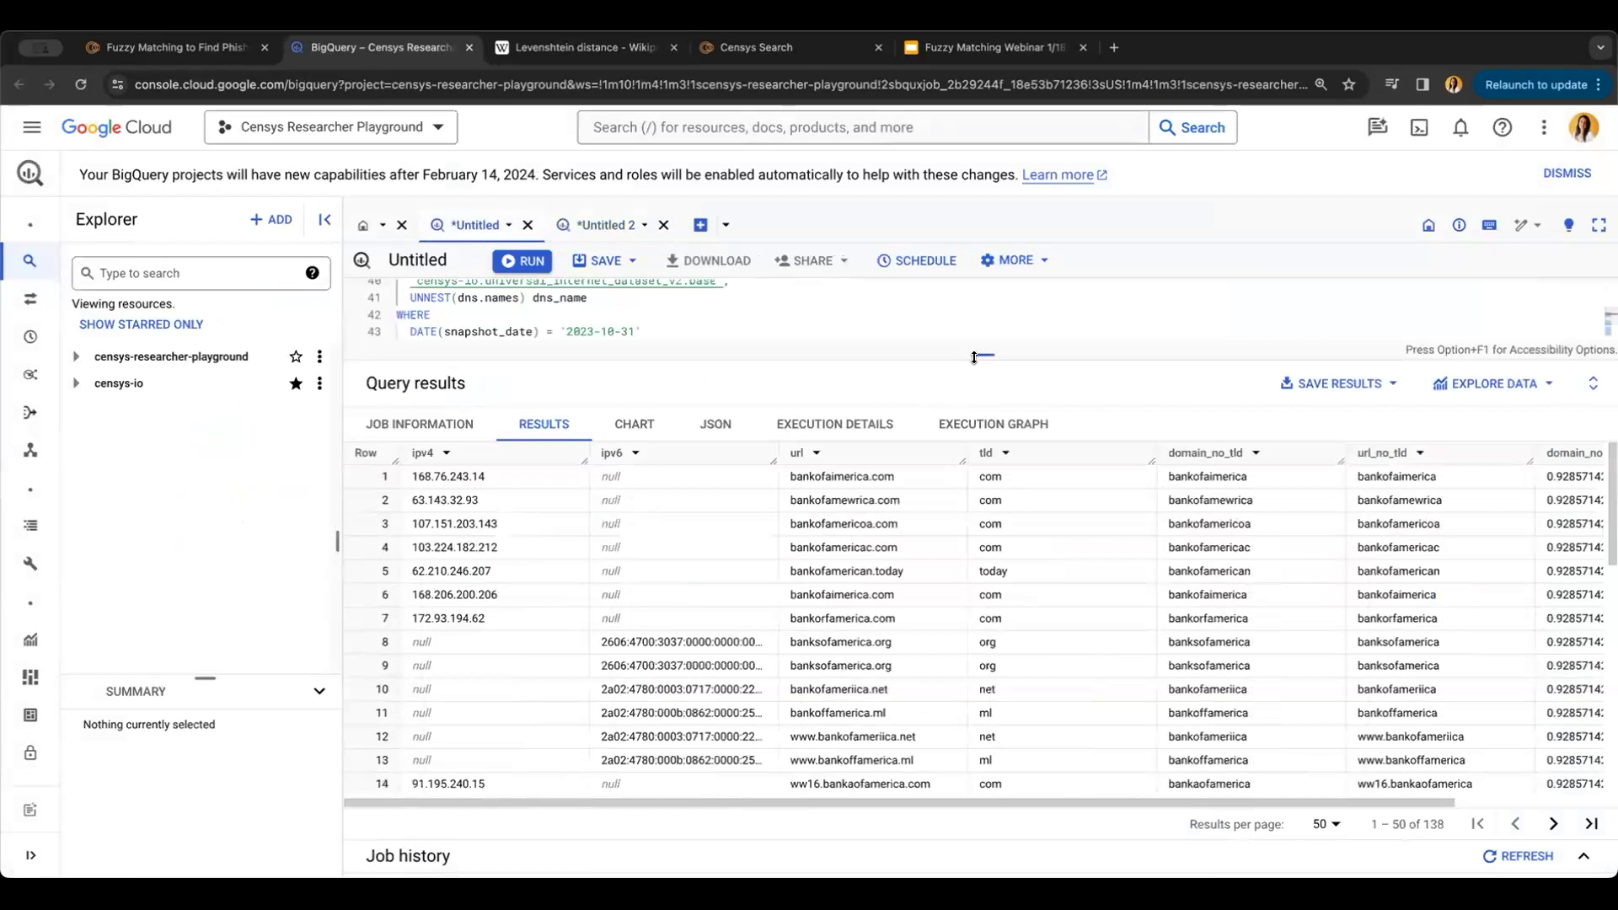
{"action": "scroll", "scroll_direction": "up", "scroll_amount": 3}
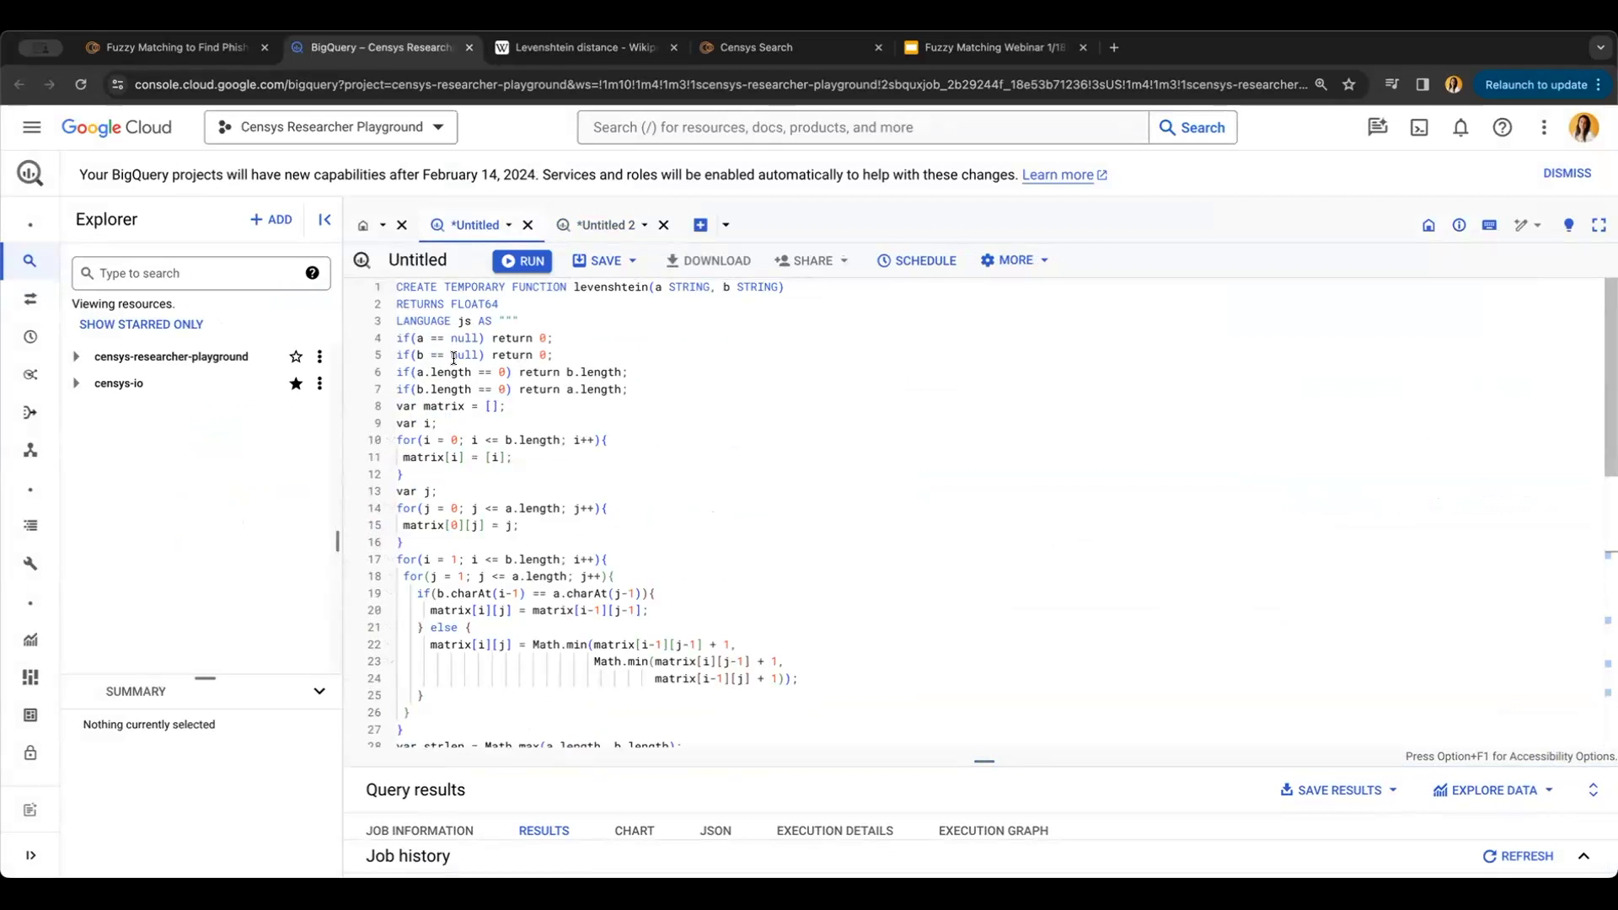
{"action": "scroll", "scroll_direction": "down", "scroll_amount": 3}
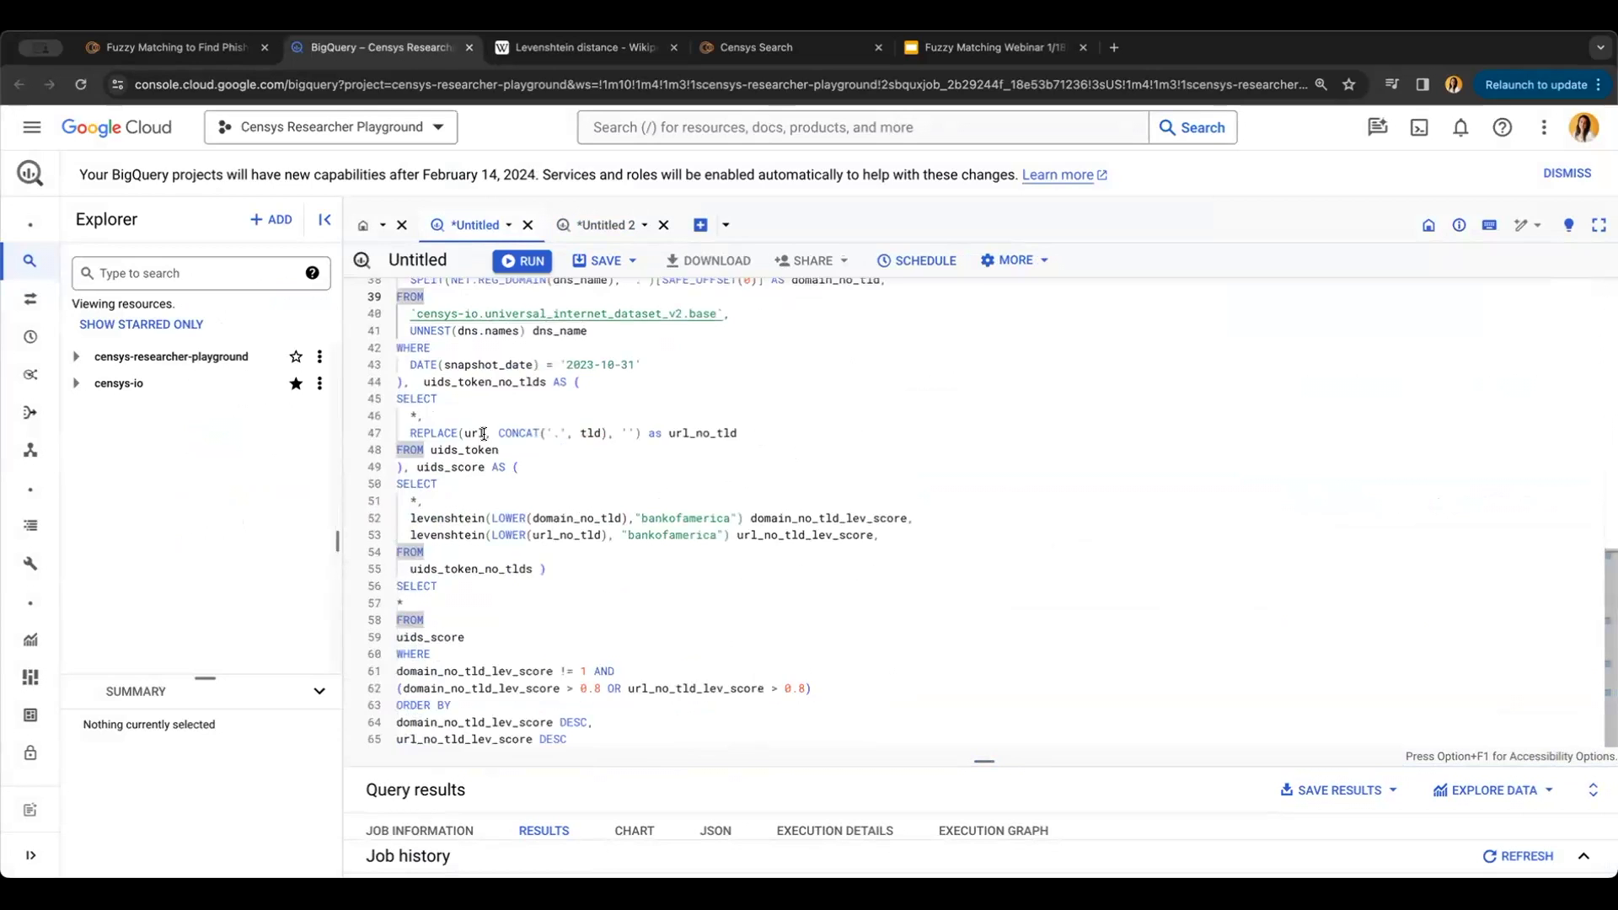
{"action": "scroll", "scroll_direction": "up", "scroll_amount": 3}
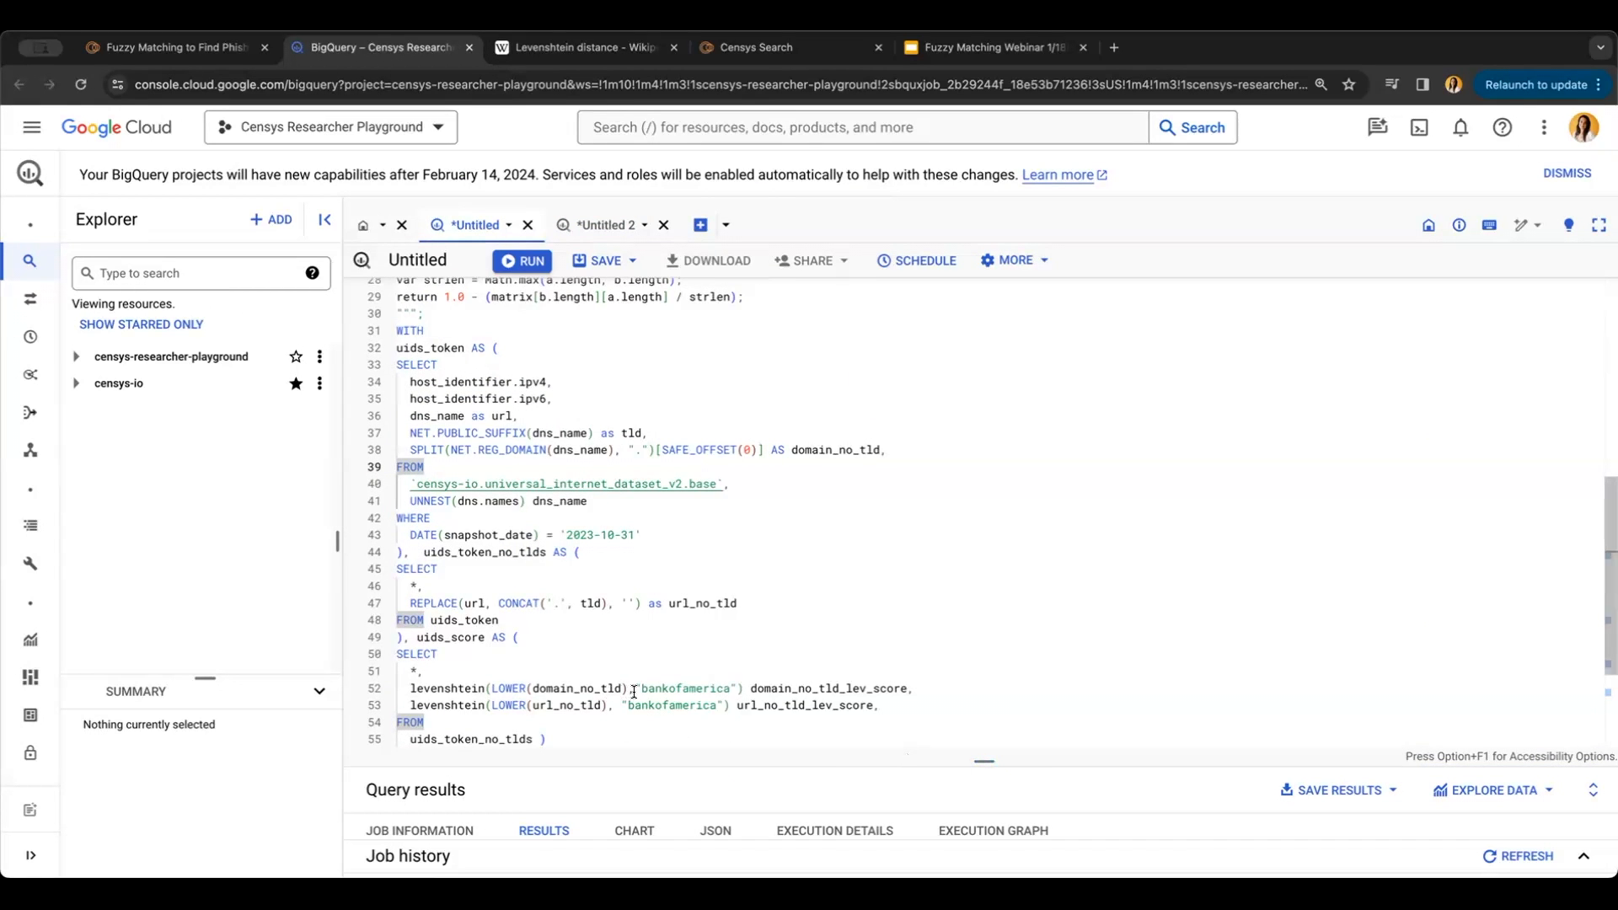
{"action": "left_click", "coordinate": [521, 259]}
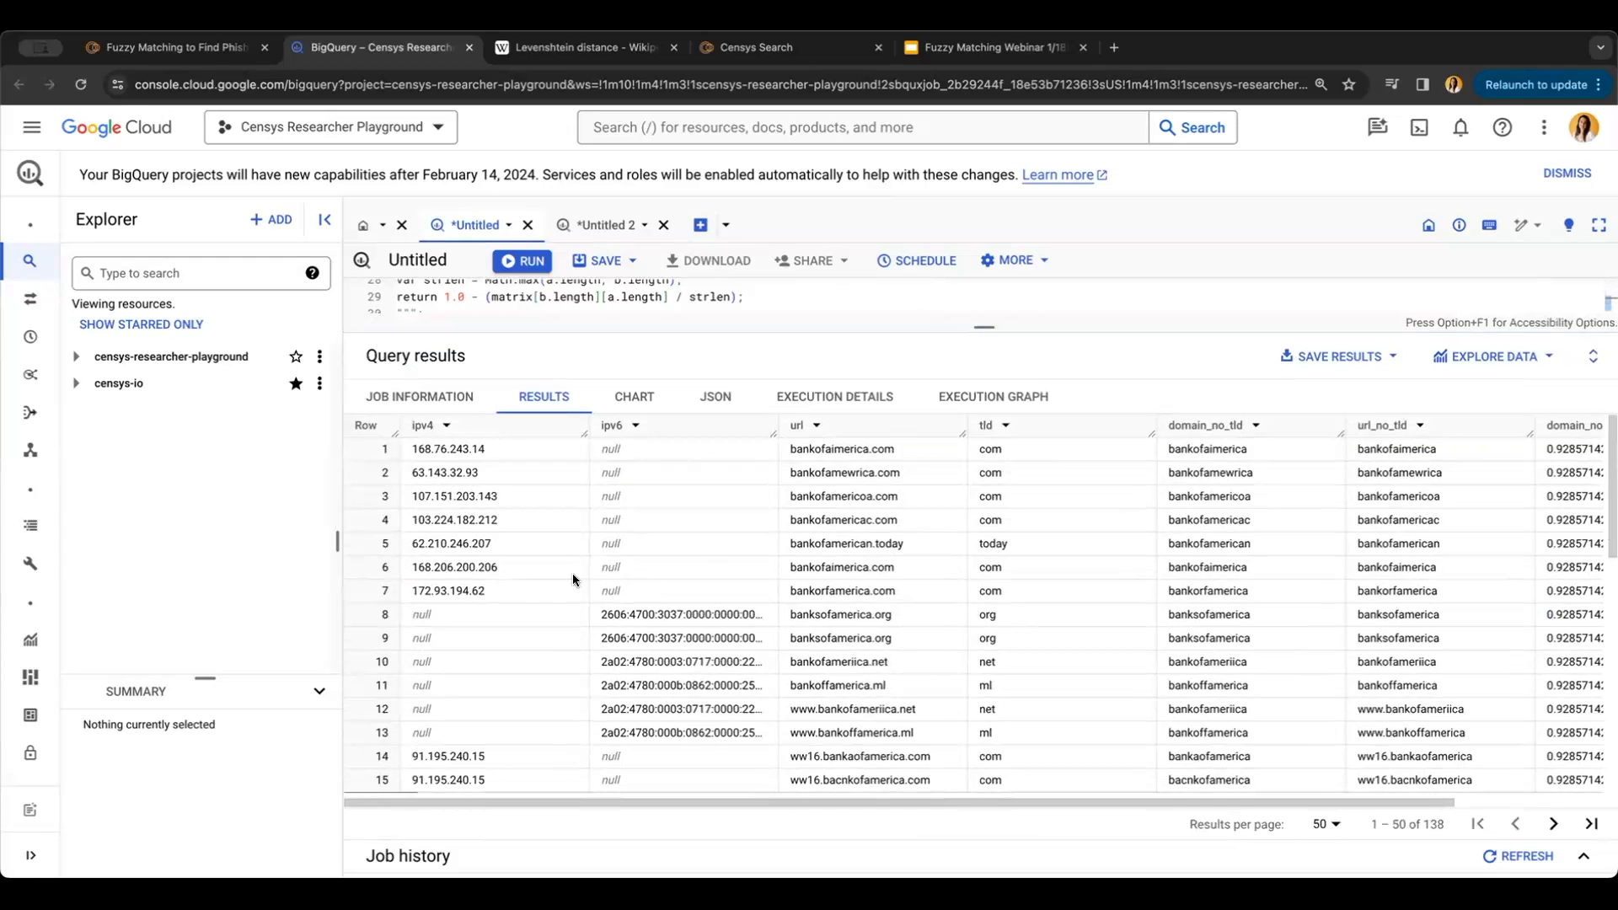
{"action": "mouse_move", "coordinate": [698, 597]}
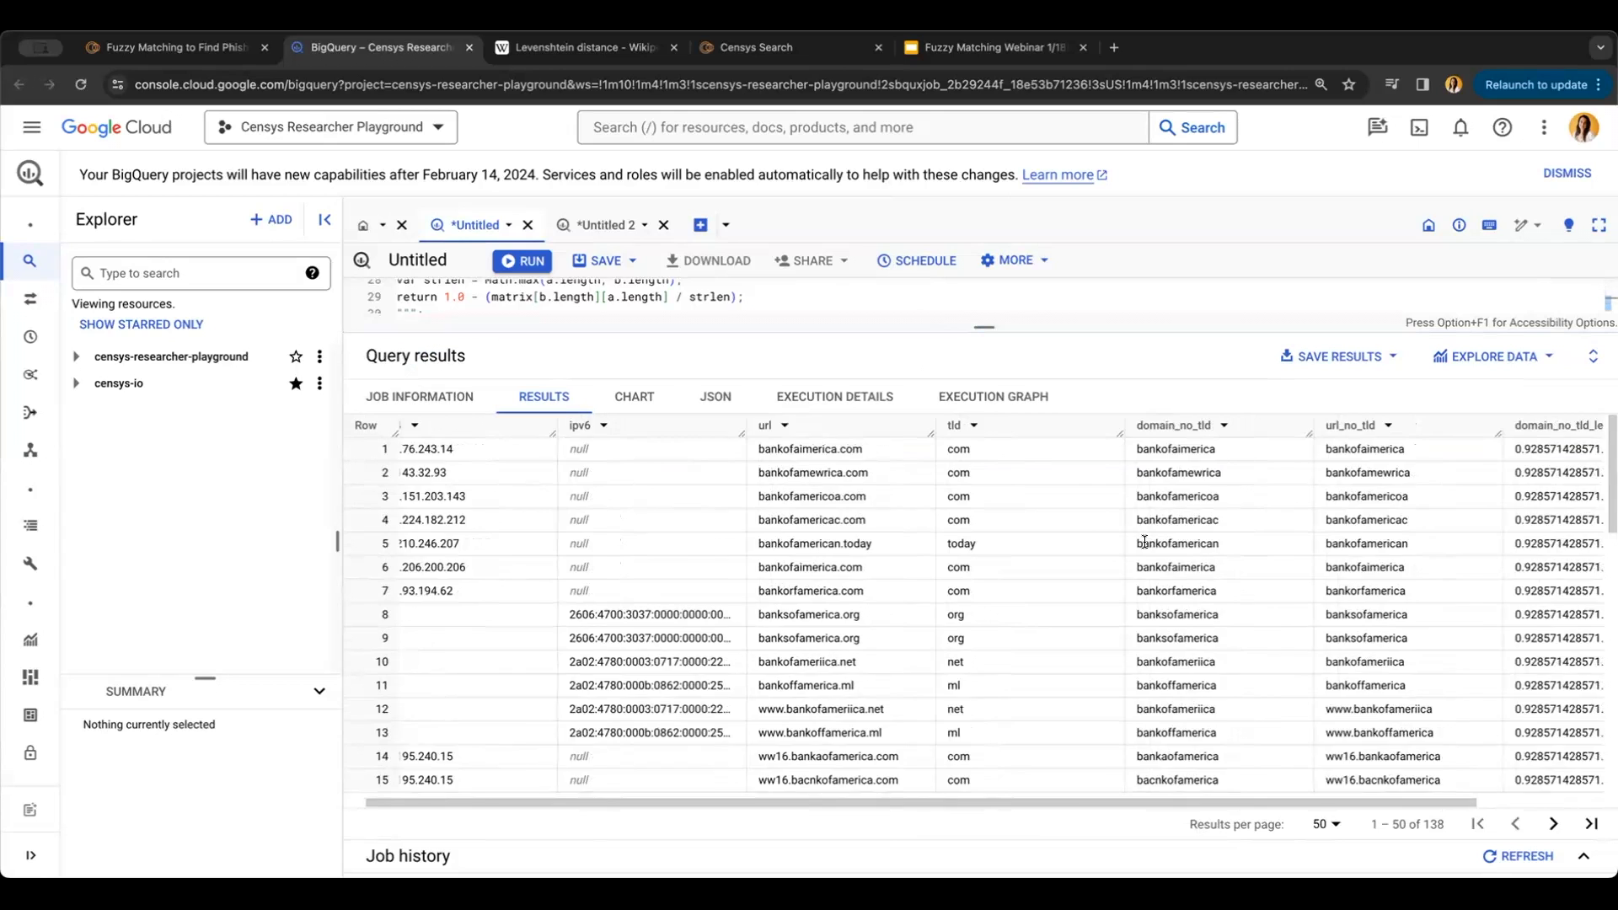
Reveal the lev_score columns in the first query's results, then bring up the second query's 529-row results.
{"action": "scroll", "scroll_direction": "right", "scroll_amount": 3}
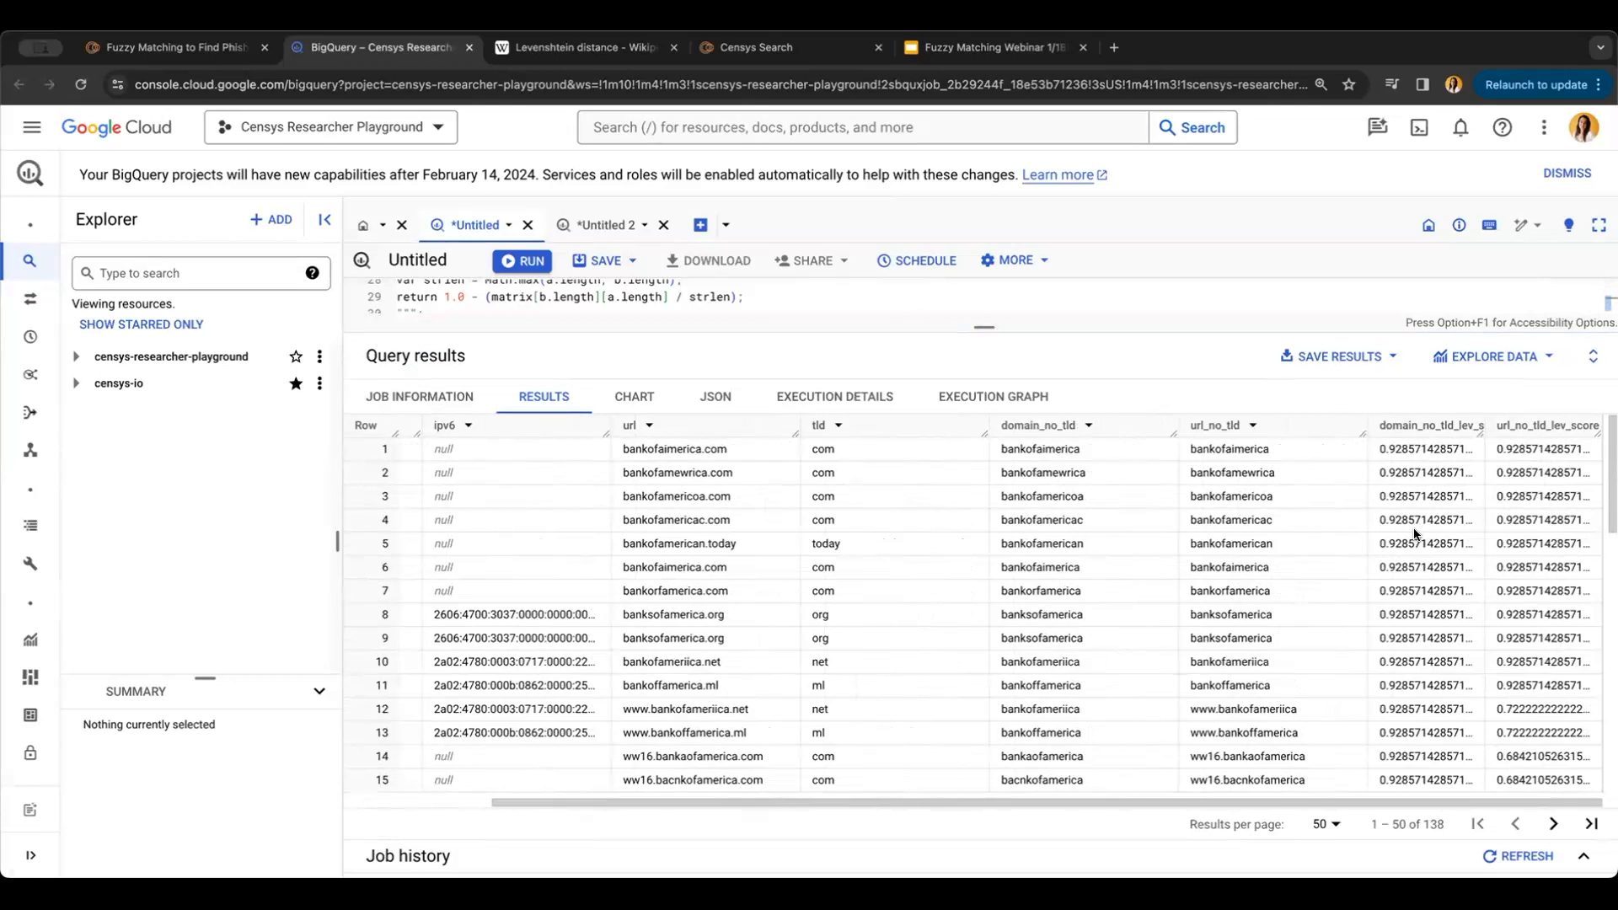
{"action": "left_click", "coordinate": [603, 224]}
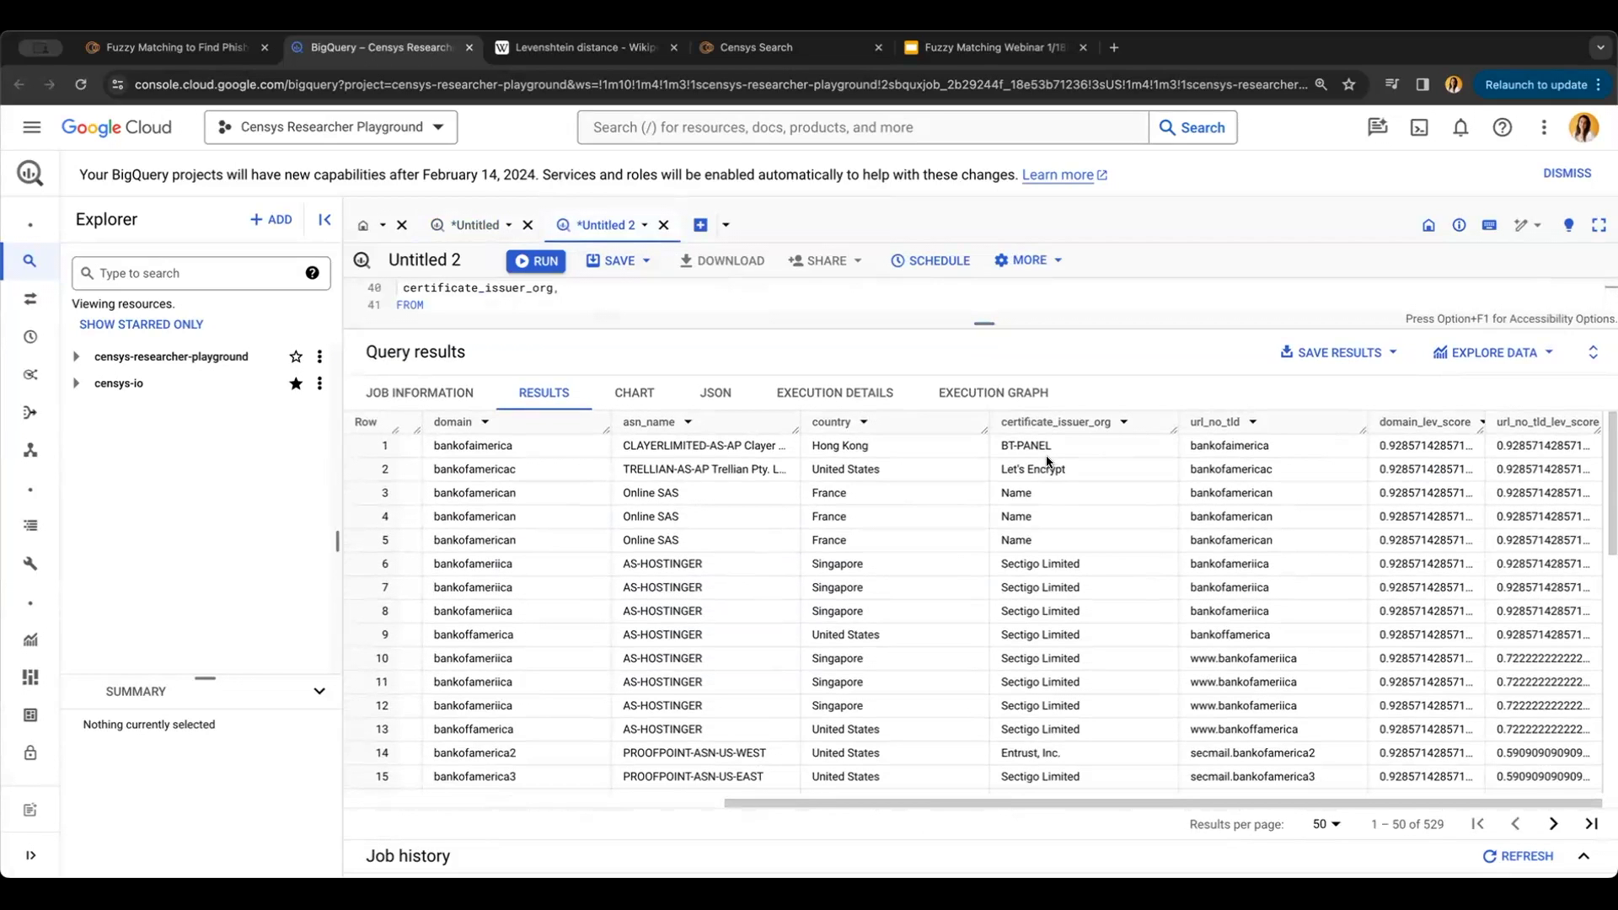
{"action": "mouse_move", "coordinate": [1284, 629]}
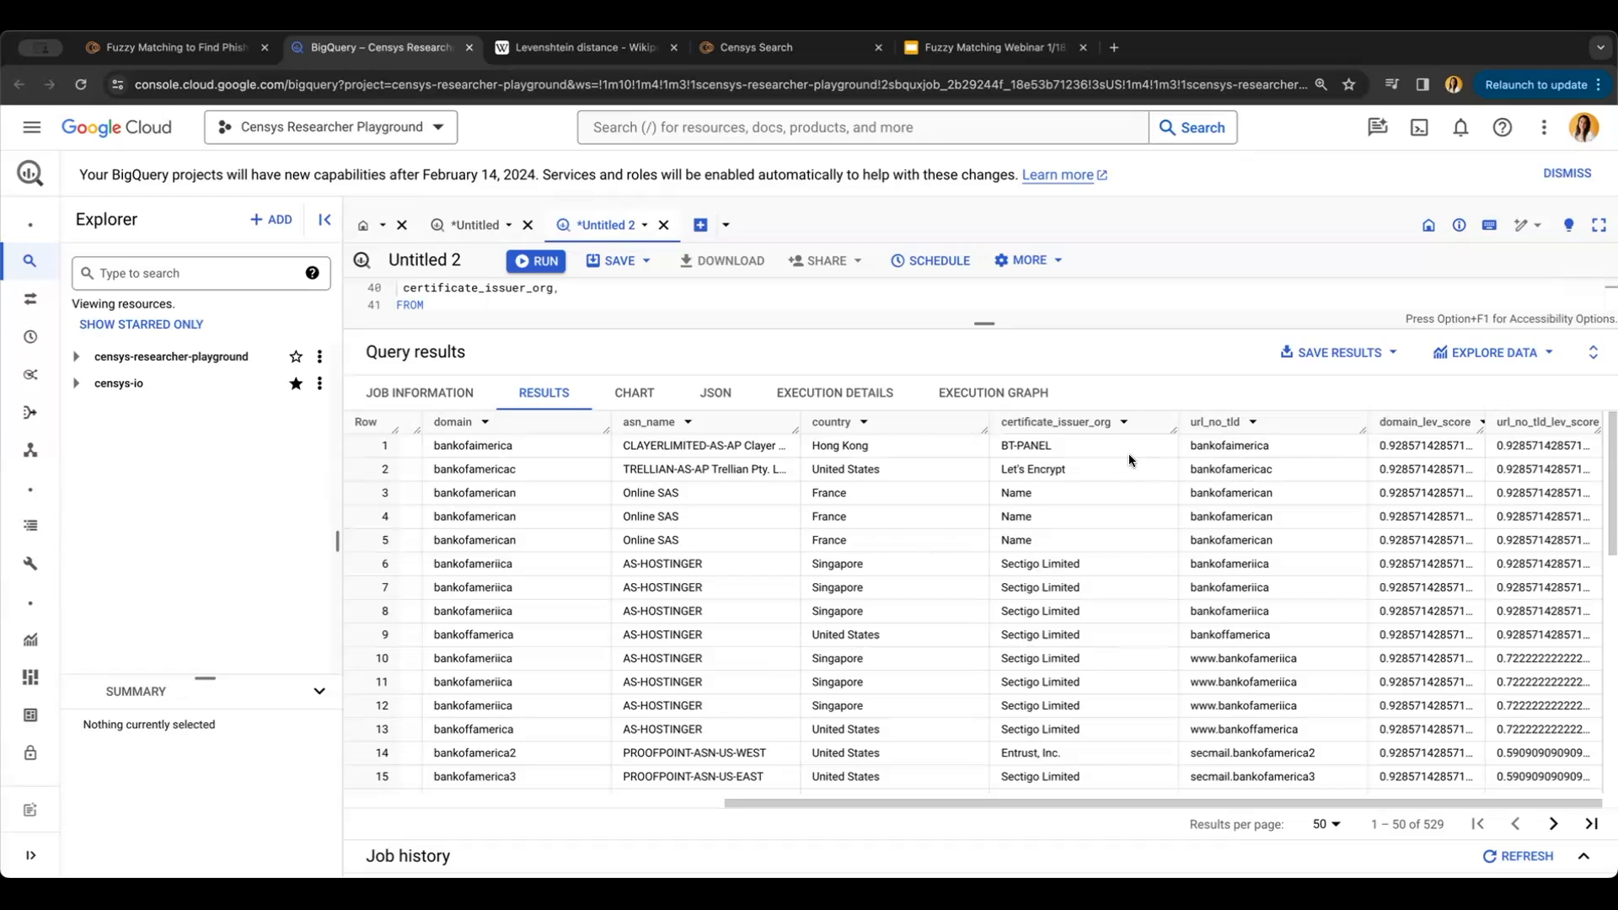
Leave BigQuery for the Censys blog post on fuzzy matching.
{"action": "left_click", "coordinate": [170, 48]}
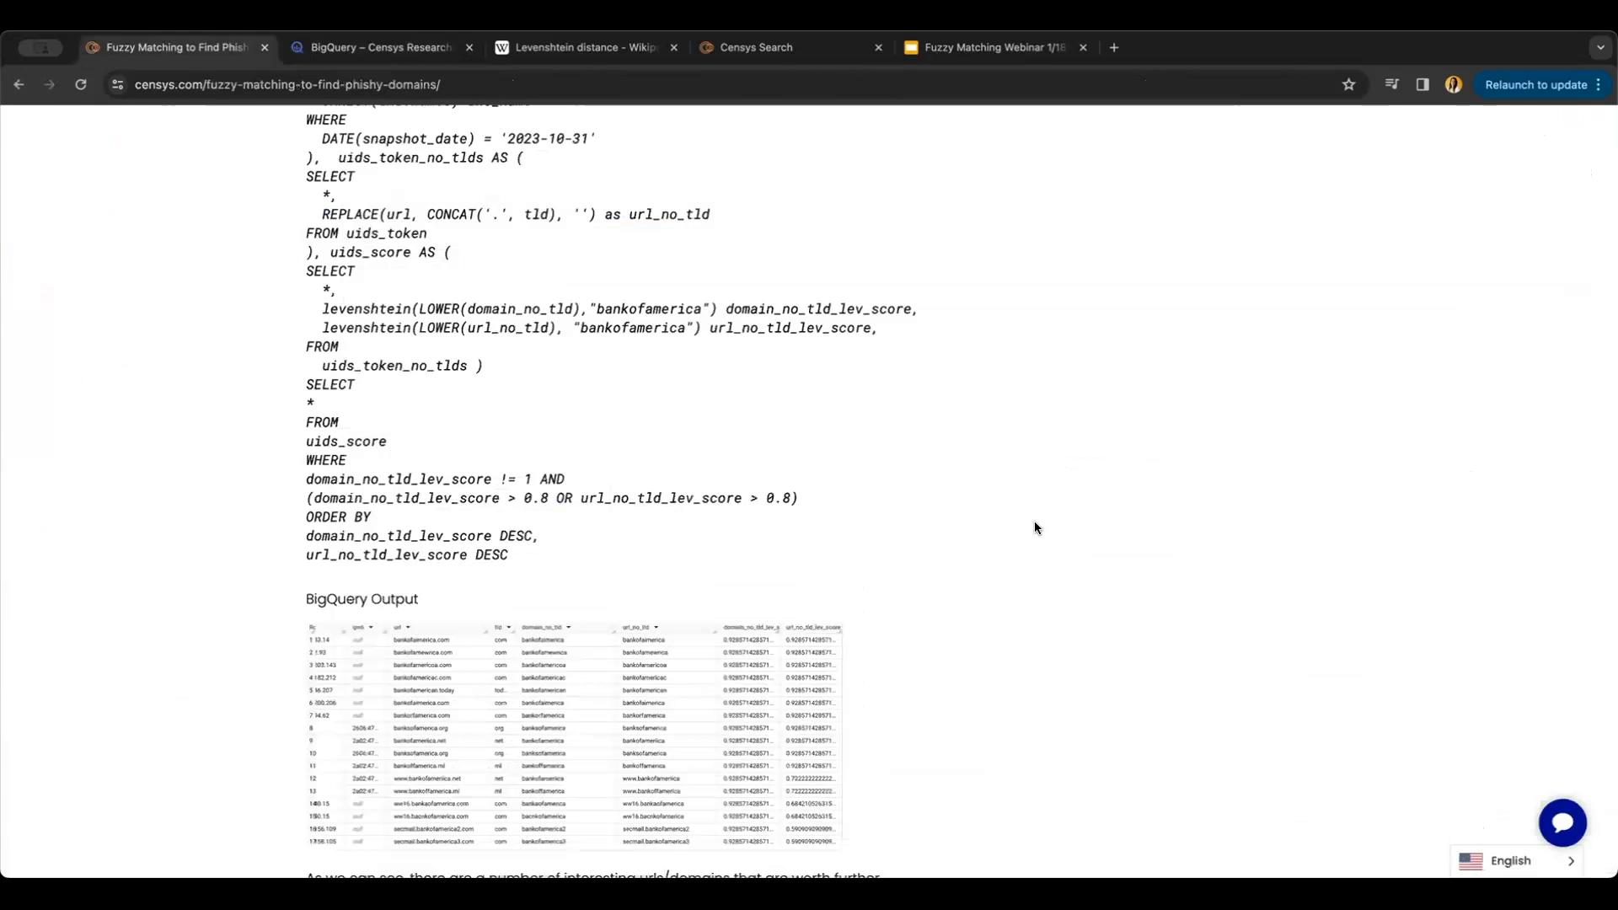
Scroll up to the title 'Fuzzy Matching to Find Phishy Domains' of the Censys post.
{"action": "scroll", "scroll_direction": "up", "scroll_amount": 3}
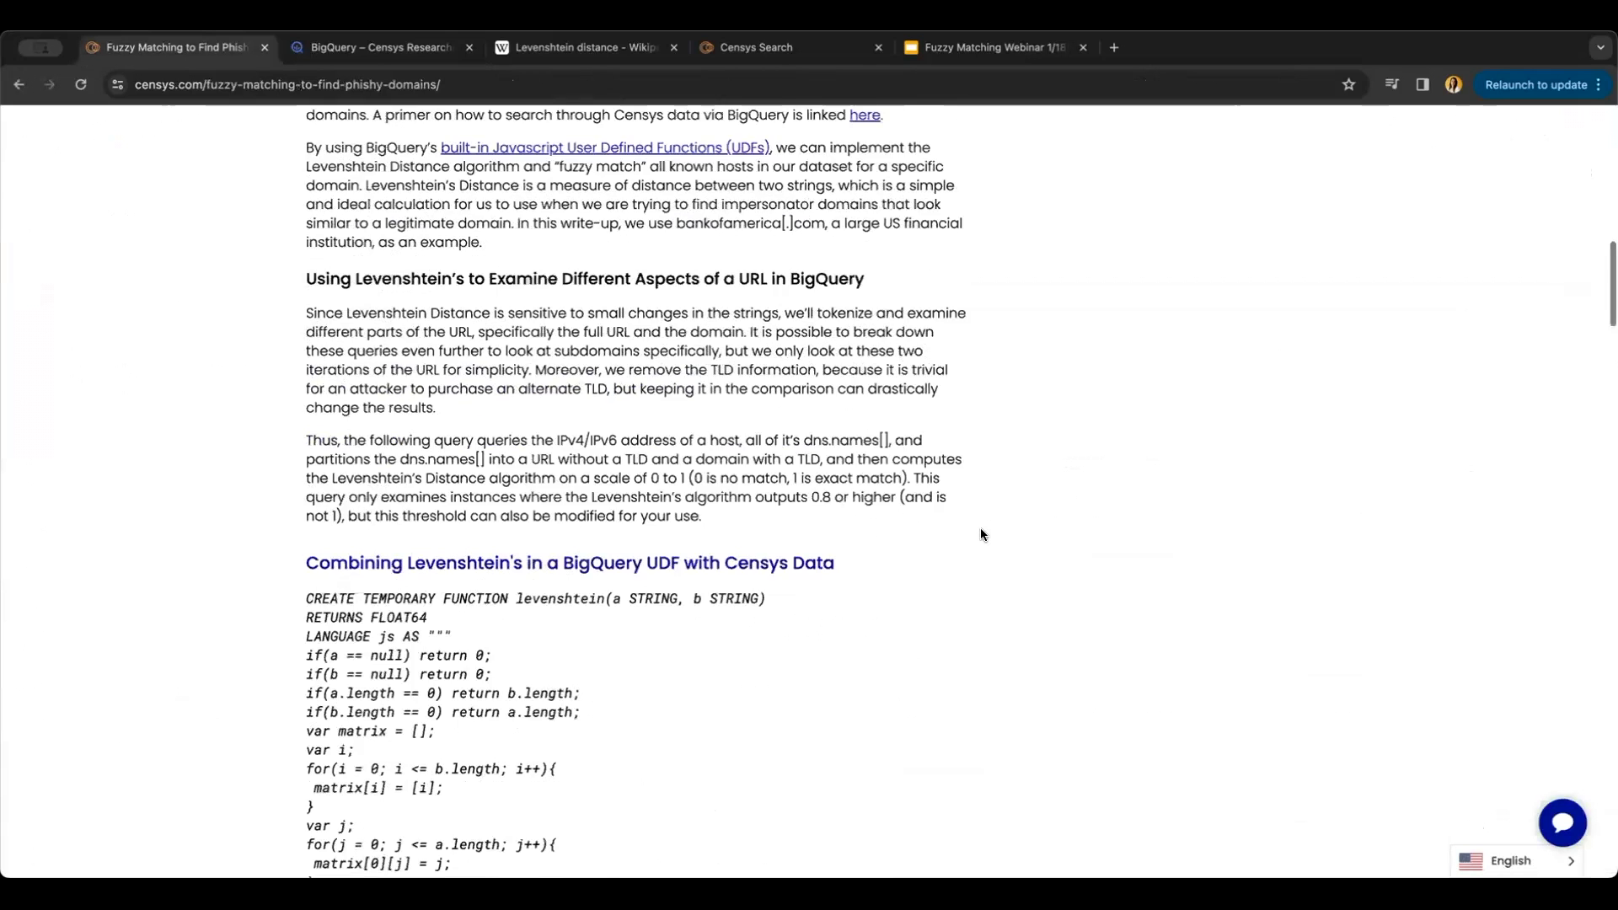
{"action": "scroll", "scroll_direction": "up", "scroll_amount": 3}
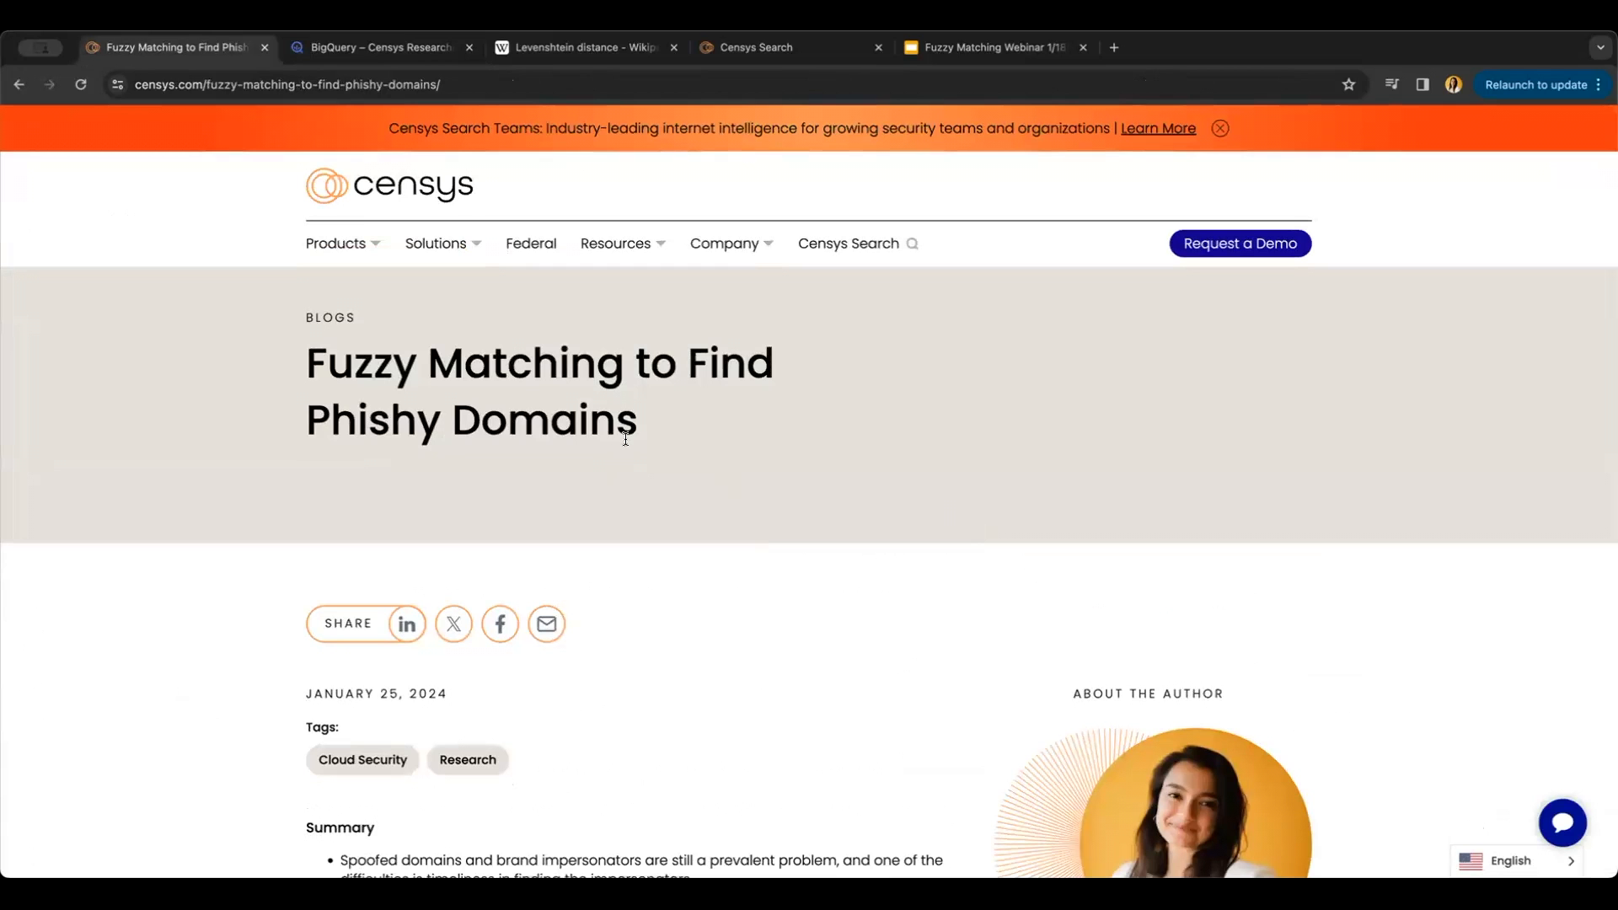
{"action": "mouse_move", "coordinate": [925, 209]}
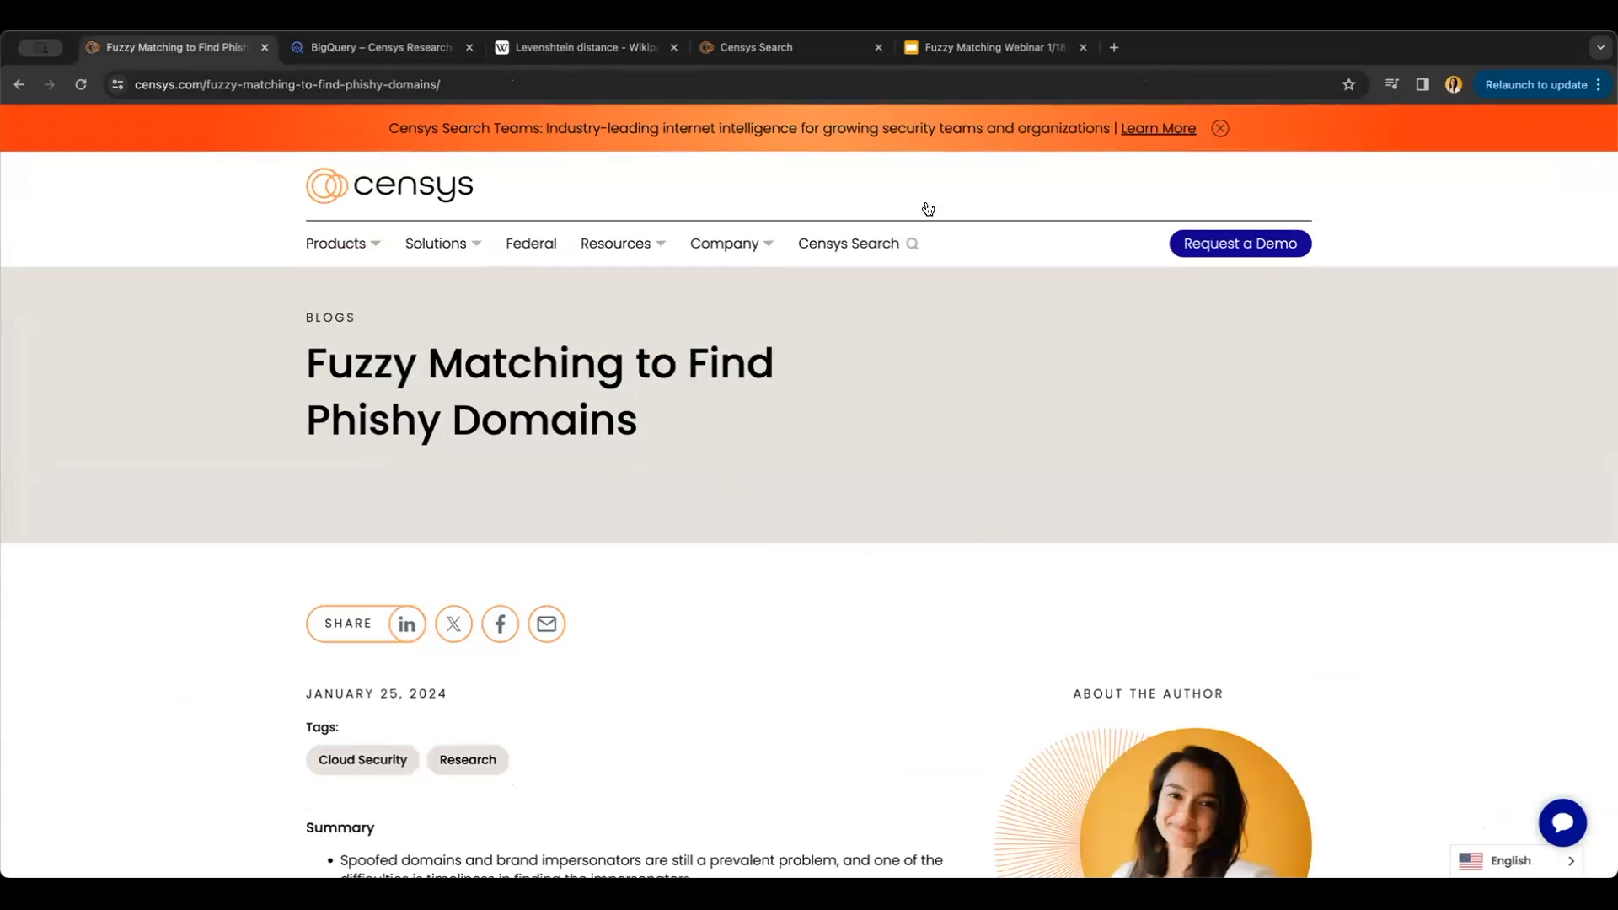